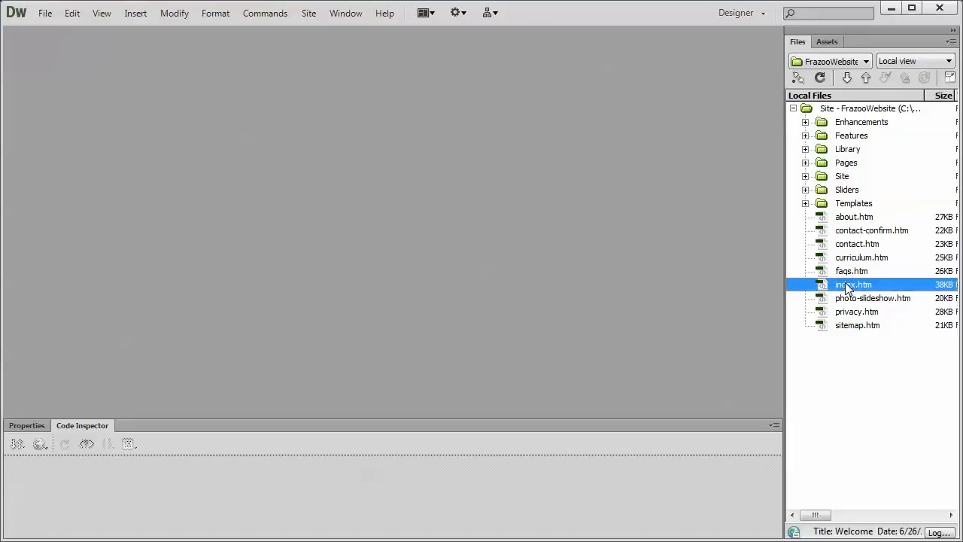
Preview the site's index.htm home page in Firefox from the Files panel.
{"action": "right_click", "coordinate": [853, 285]}
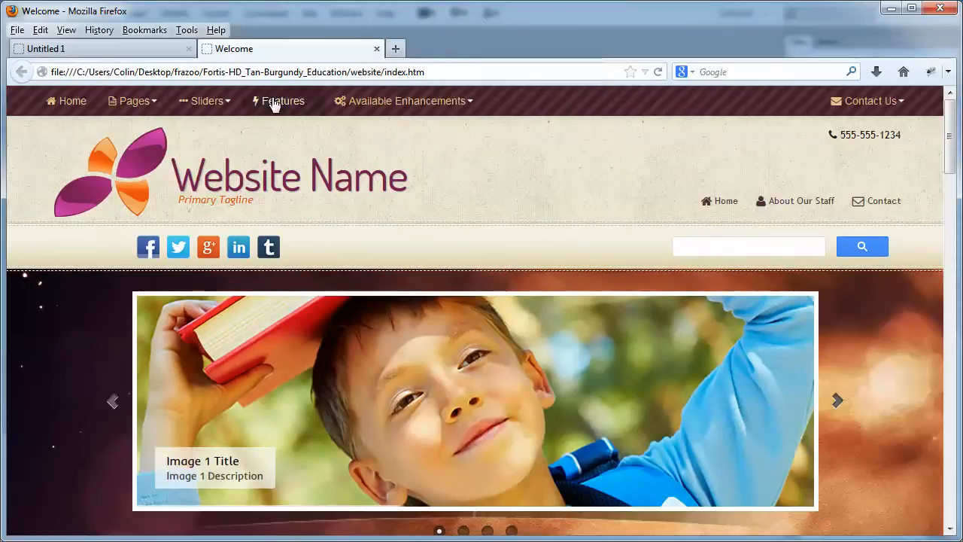
{"action": "mouse_move", "coordinate": [406, 101]}
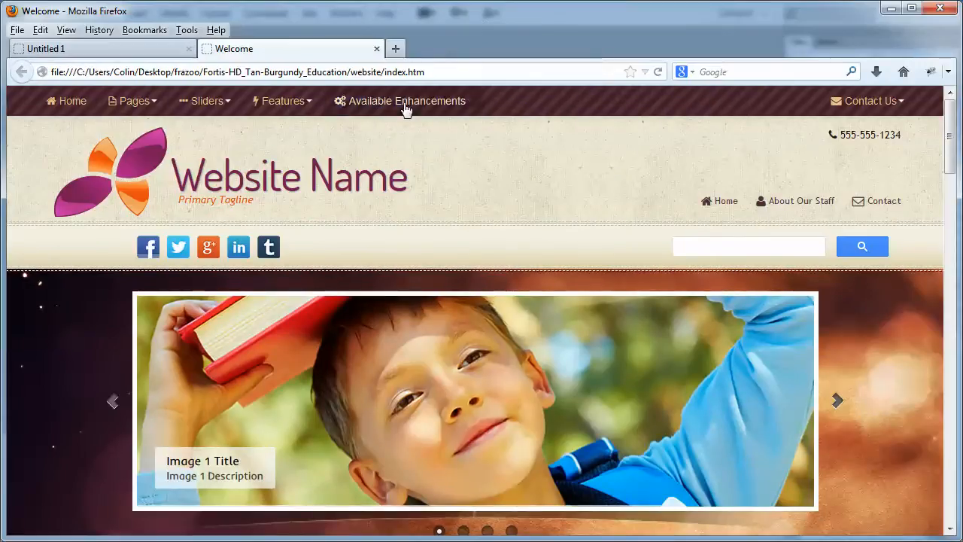
{"action": "scroll", "scroll_direction": "down", "scroll_amount": 3}
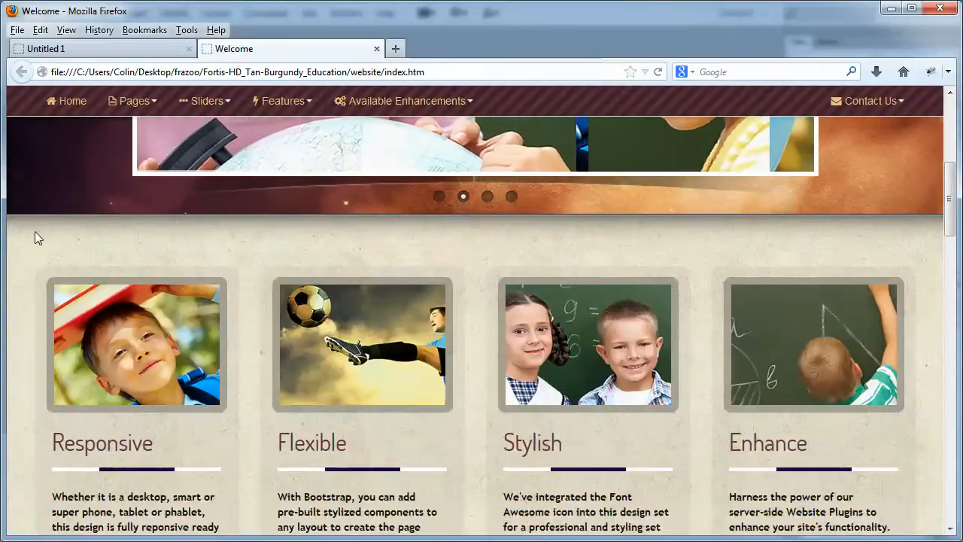
{"action": "scroll", "scroll_direction": "up", "scroll_amount": 3}
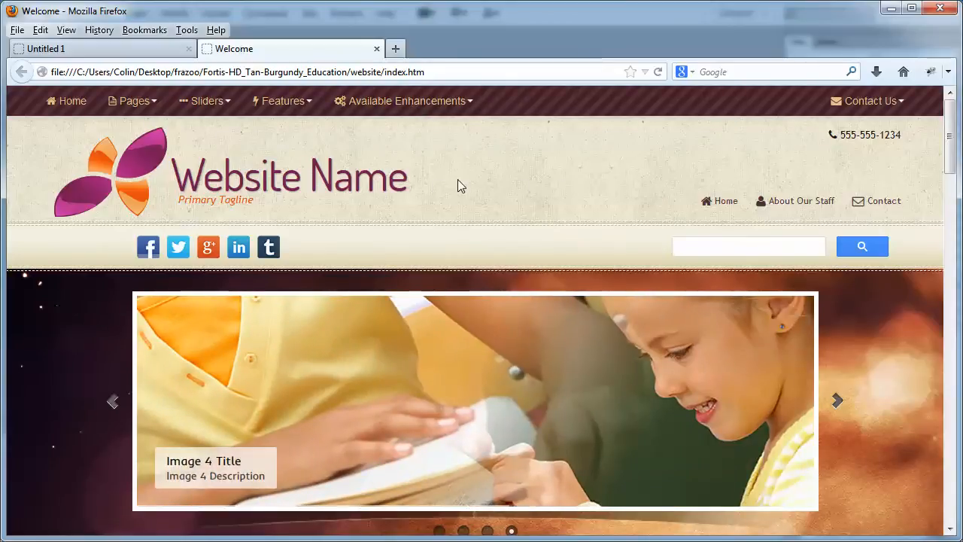
{"action": "mouse_move", "coordinate": [105, 109]}
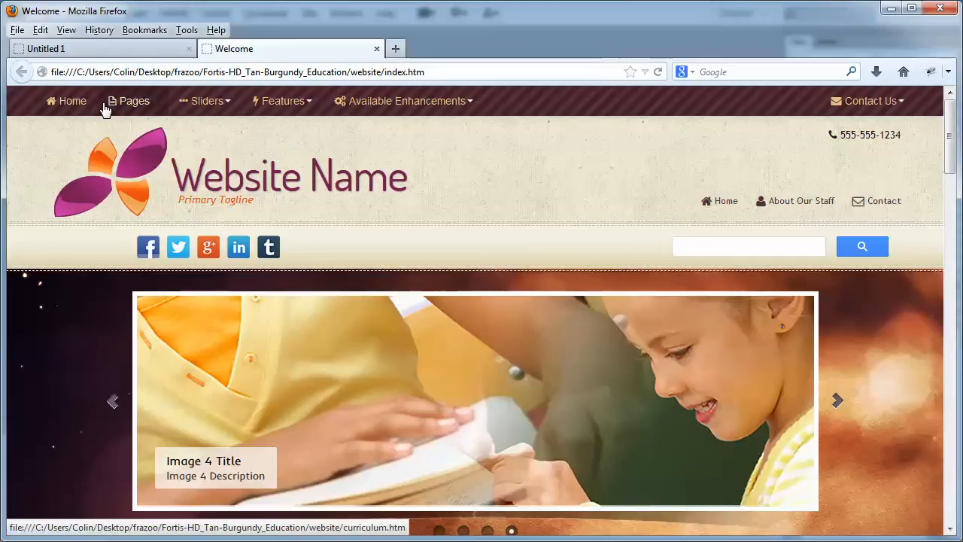
Browse the Sliders, Features and Pages navbar dropdown links on the previewed homepage.
{"action": "left_click", "coordinate": [205, 101]}
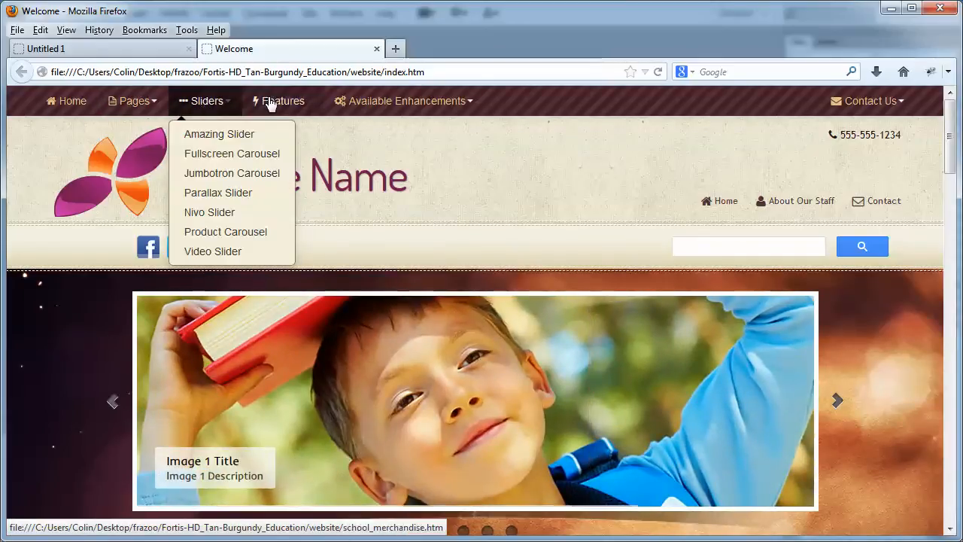
{"action": "left_click", "coordinate": [283, 101]}
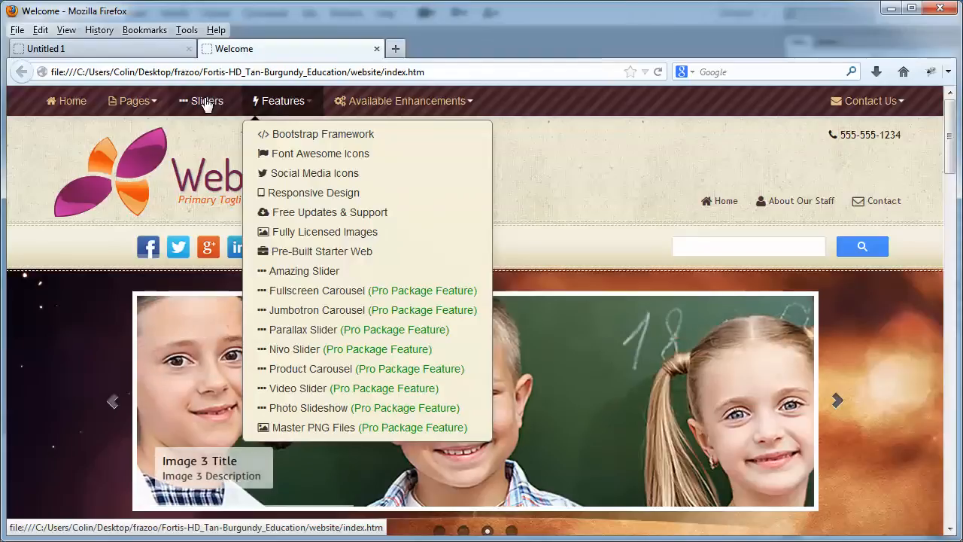
{"action": "left_click", "coordinate": [206, 101]}
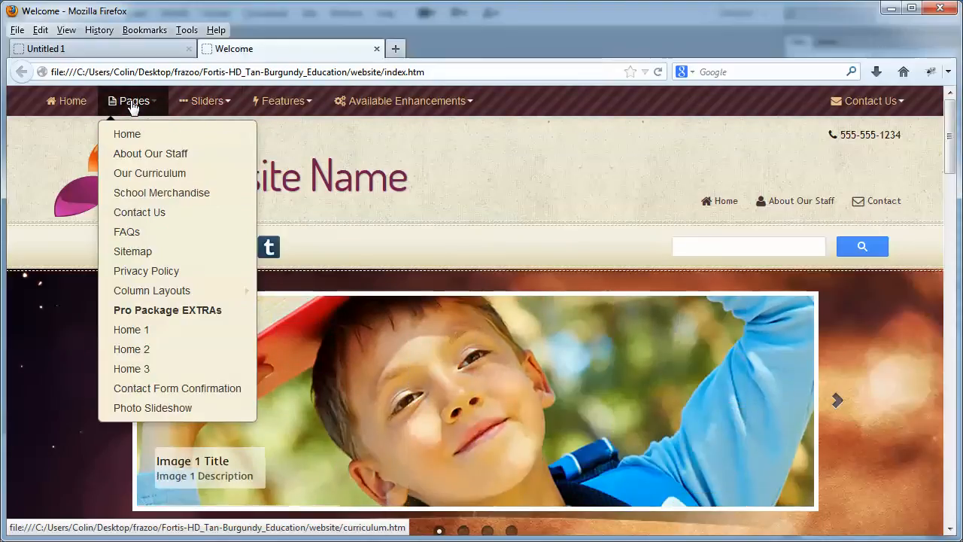
{"action": "mouse_move", "coordinate": [126, 134]}
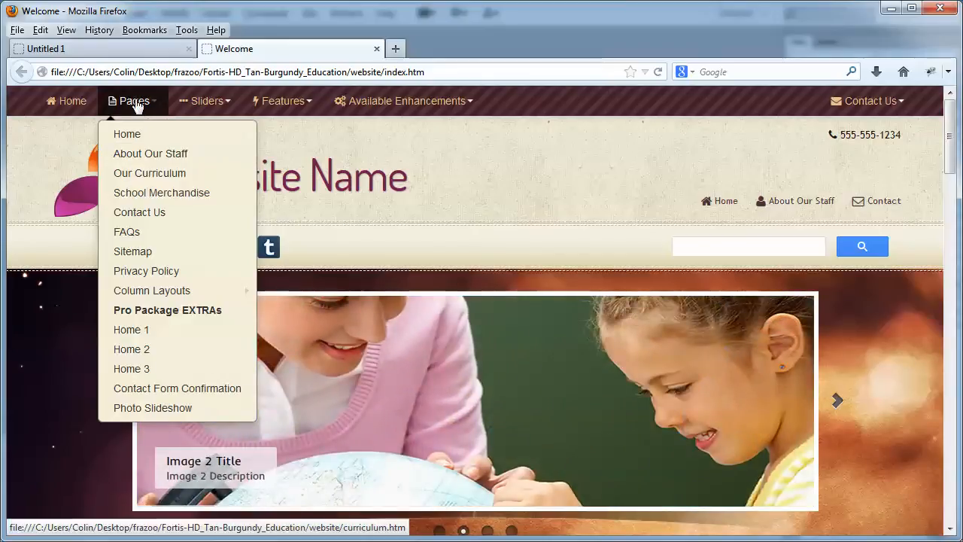
{"action": "mouse_move", "coordinate": [139, 132]}
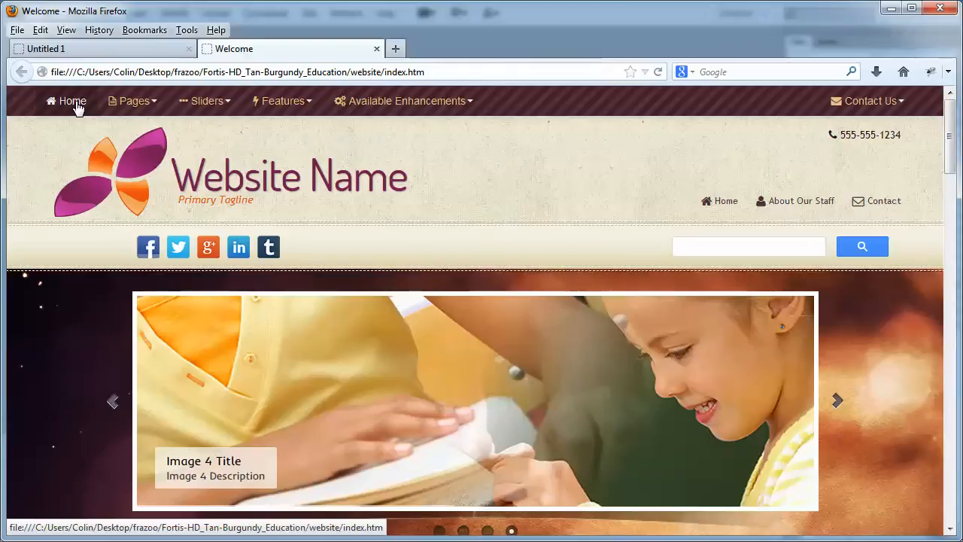
{"action": "mouse_move", "coordinate": [208, 101]}
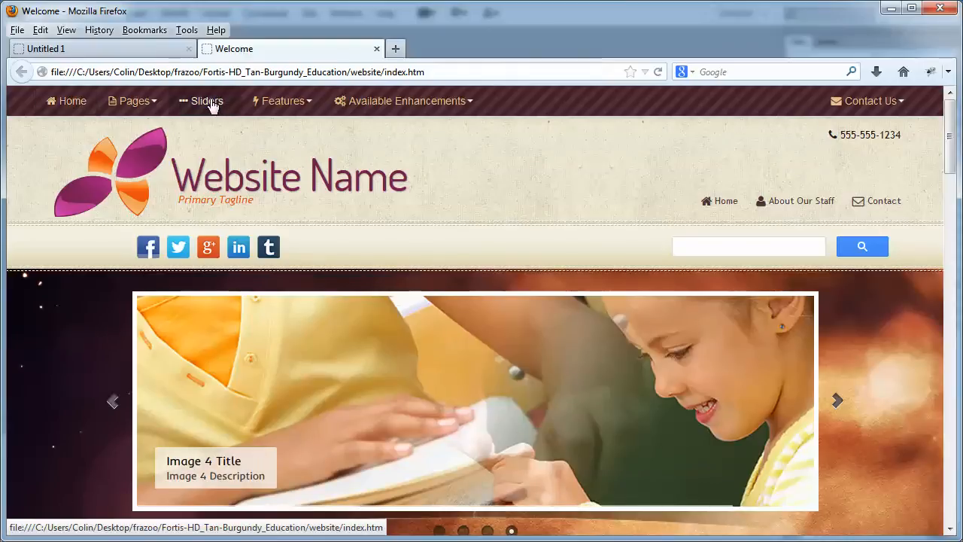
{"action": "left_click", "coordinate": [204, 101]}
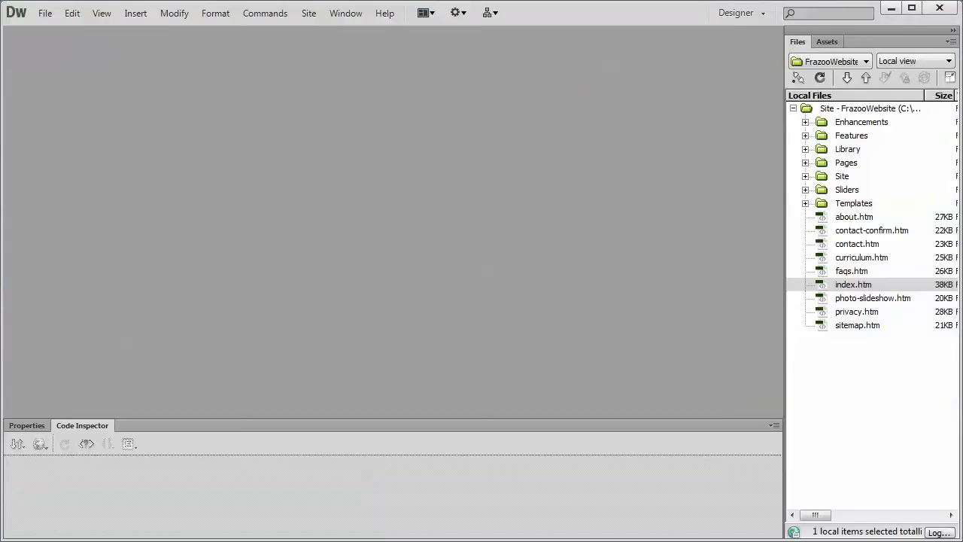
Open menu-top.lbi from the Library > shared folder in the Files panel.
{"action": "left_click", "coordinate": [804, 149]}
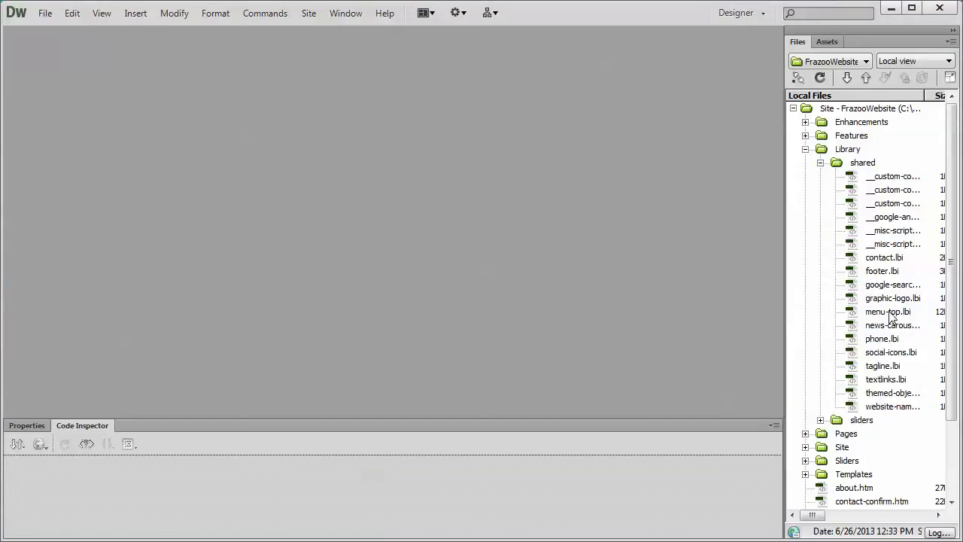
{"action": "double_click", "coordinate": [888, 312]}
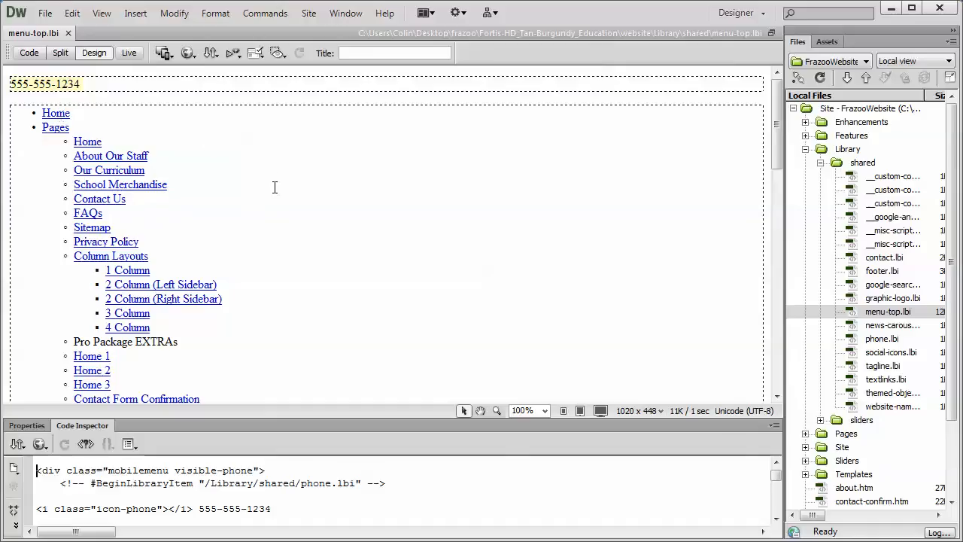
{"action": "mouse_move", "coordinate": [143, 187]}
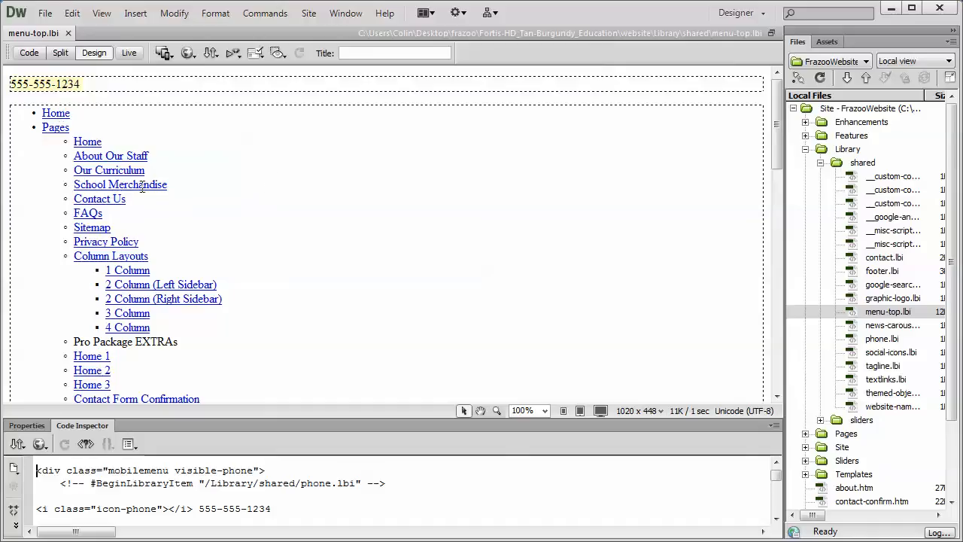
Locate and select the School Merchandise link text in the menu-top.lbi code and scan the list markup.
{"action": "left_click", "coordinate": [121, 184]}
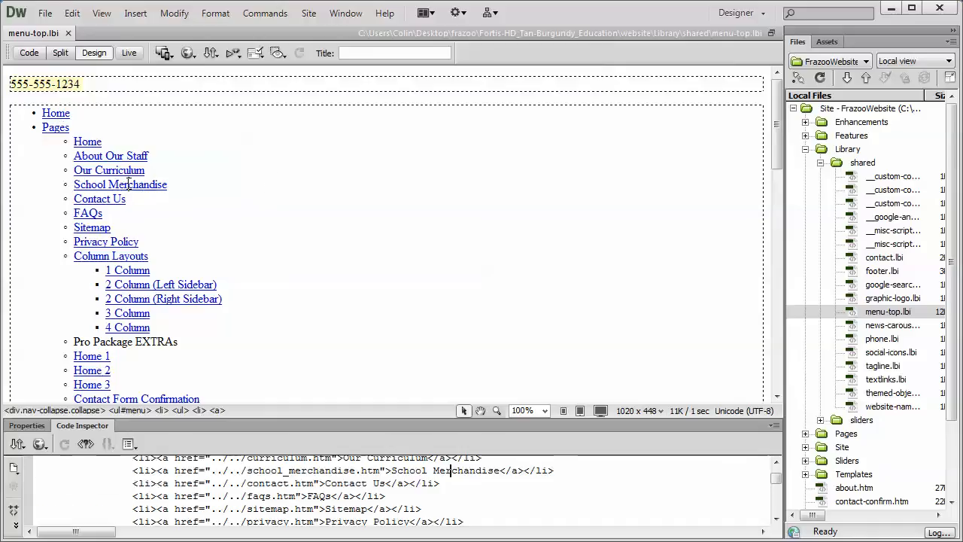
{"action": "double_click", "coordinate": [138, 183]}
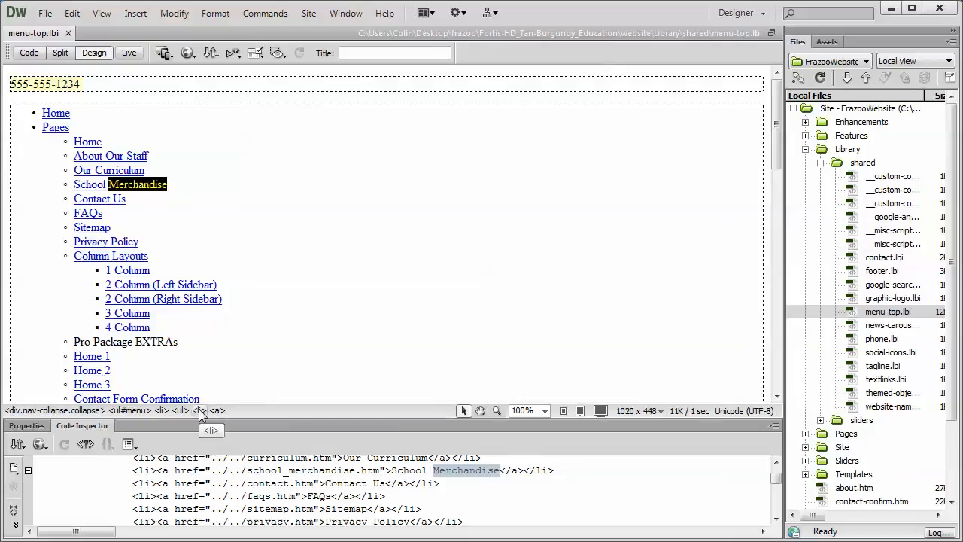
{"action": "mouse_move", "coordinate": [219, 409]}
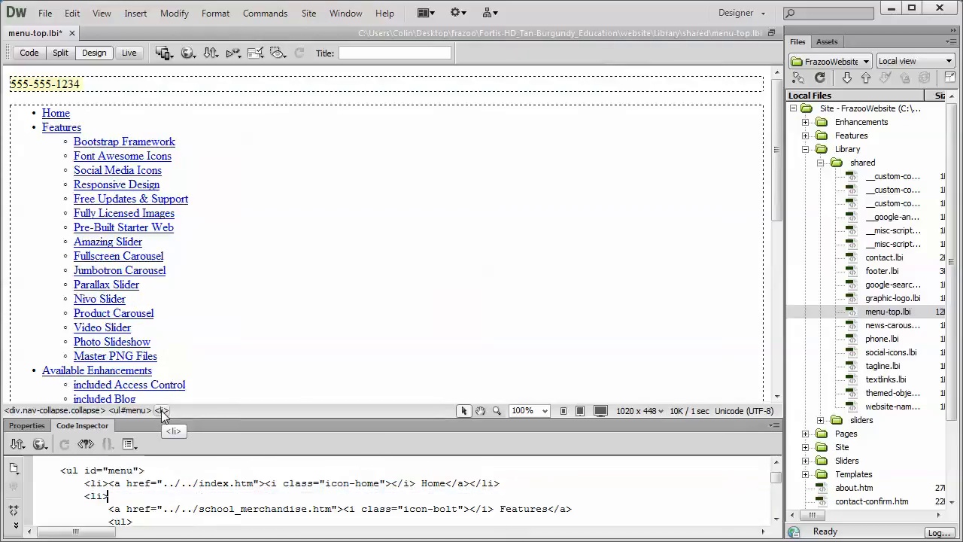
{"action": "scroll", "scroll_direction": "down", "scroll_amount": 3}
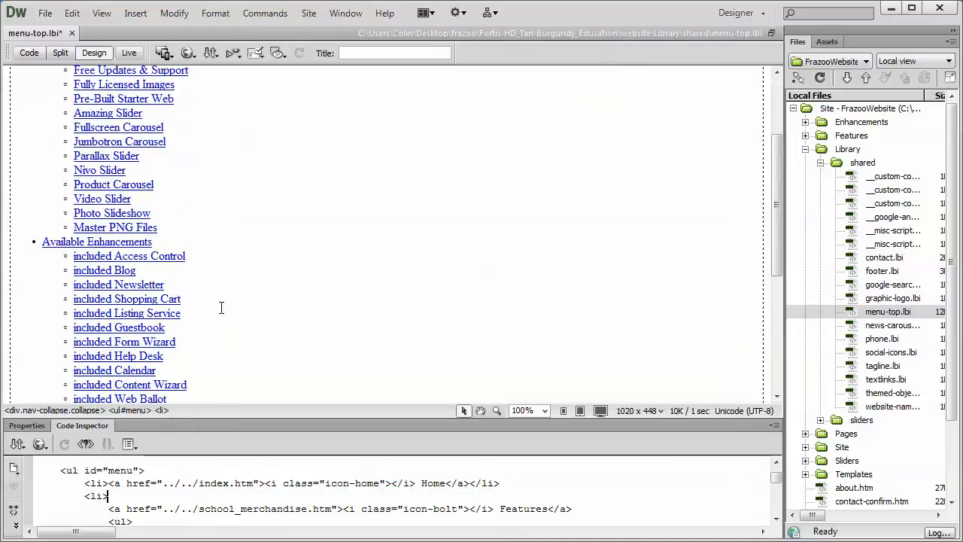
{"action": "scroll", "scroll_direction": "up", "scroll_amount": 3}
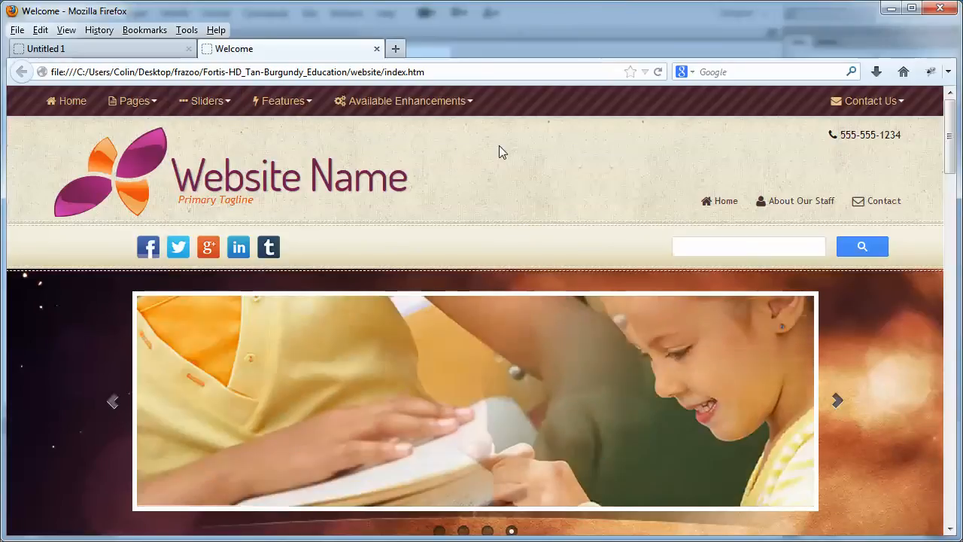
{"action": "mouse_move", "coordinate": [205, 100]}
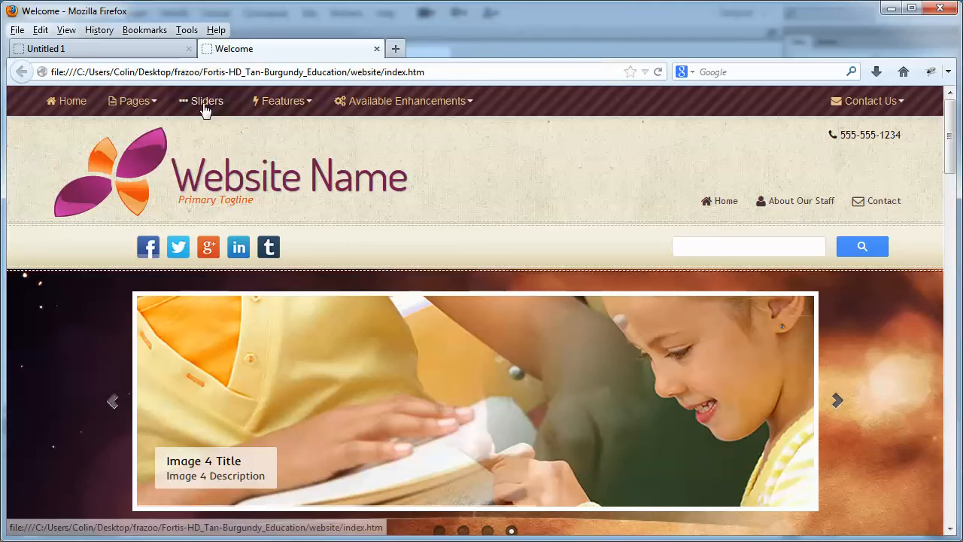
Visit the Our Curriculum page through the Pages dropdown, then return to Dreamweaver's site files.
{"action": "left_click", "coordinate": [133, 101]}
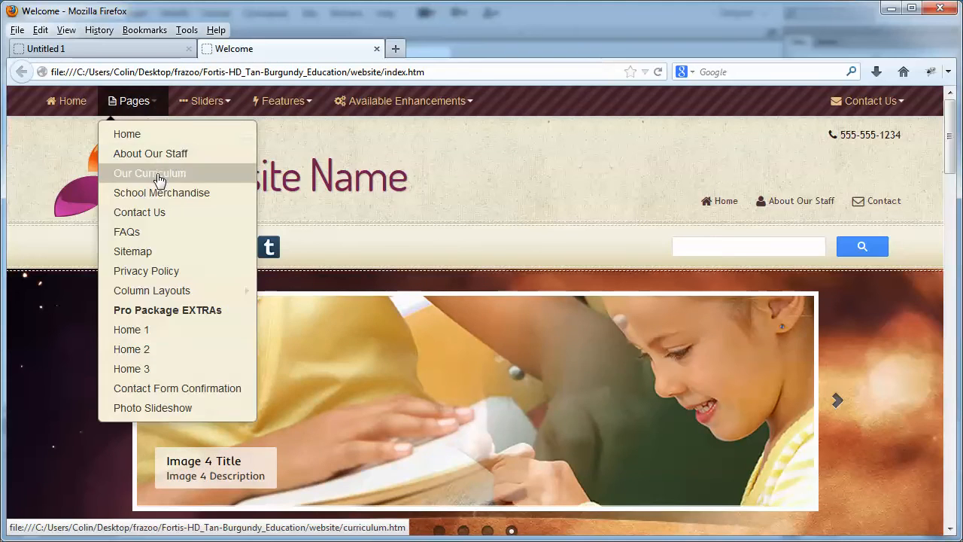
{"action": "left_click", "coordinate": [149, 173]}
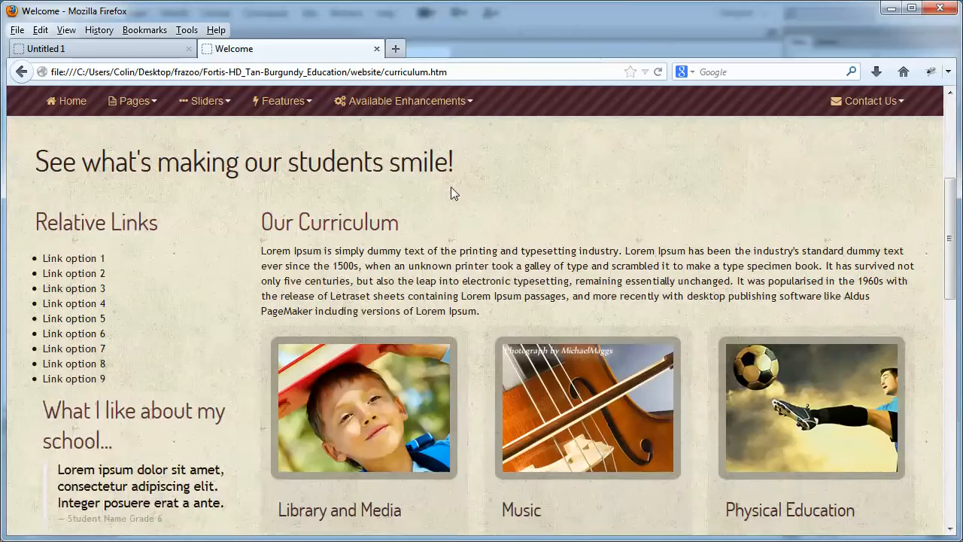
{"action": "left_click", "coordinate": [132, 101]}
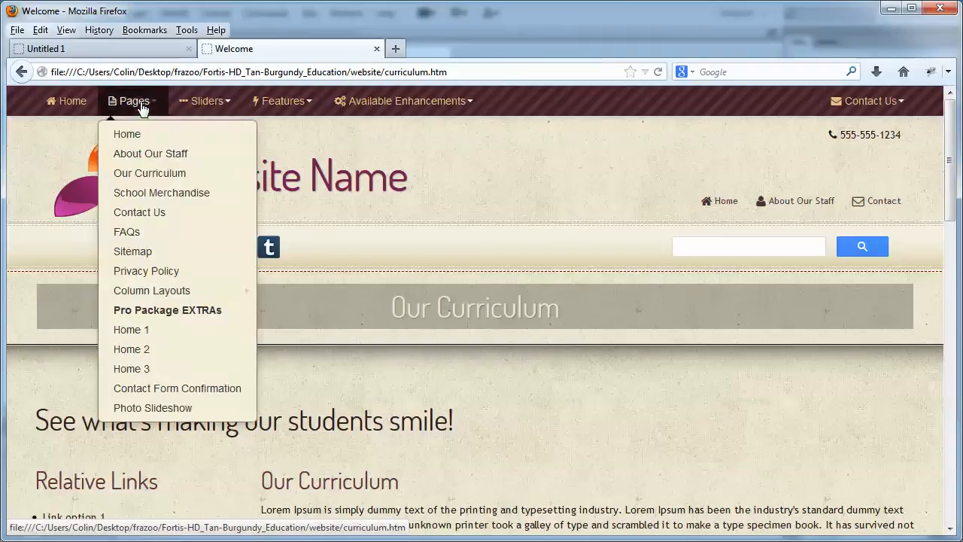
{"action": "left_click", "coordinate": [146, 271]}
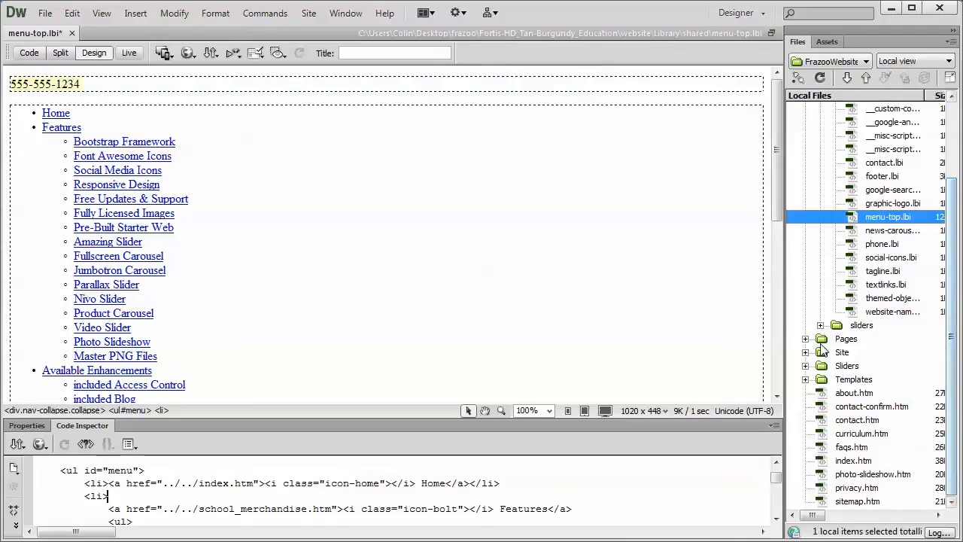
Preview privacy.htm in Firefox from the Files panel.
{"action": "scroll", "scroll_direction": "down", "scroll_amount": 3}
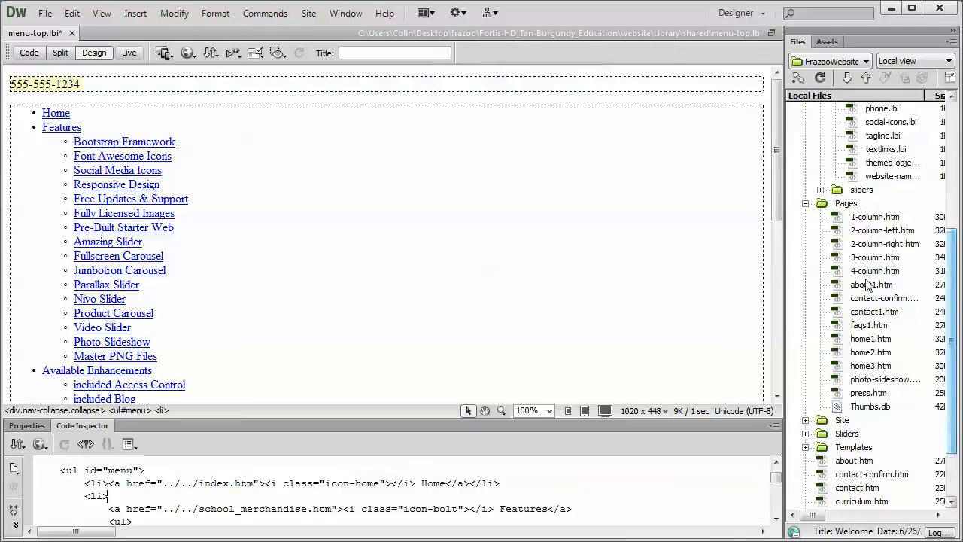
{"action": "right_click", "coordinate": [875, 270]}
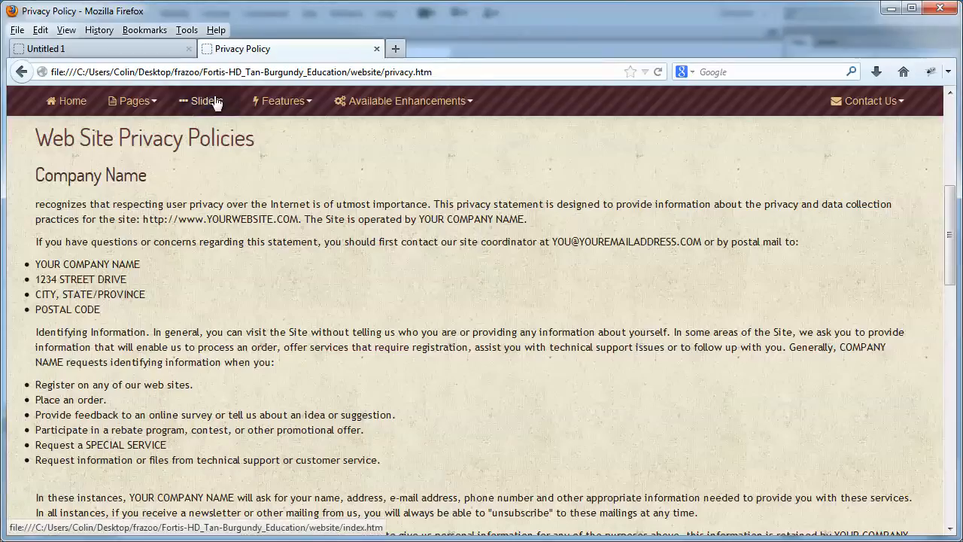
Open the Product Carousel page from the Sliders menu and look over its item cards.
{"action": "left_click", "coordinate": [204, 101]}
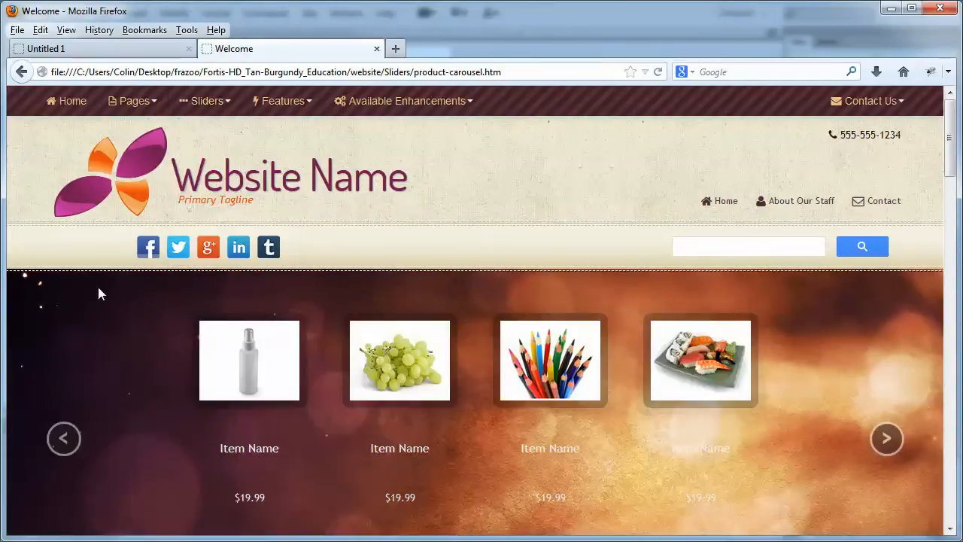
{"action": "scroll", "scroll_direction": "down", "scroll_amount": 3}
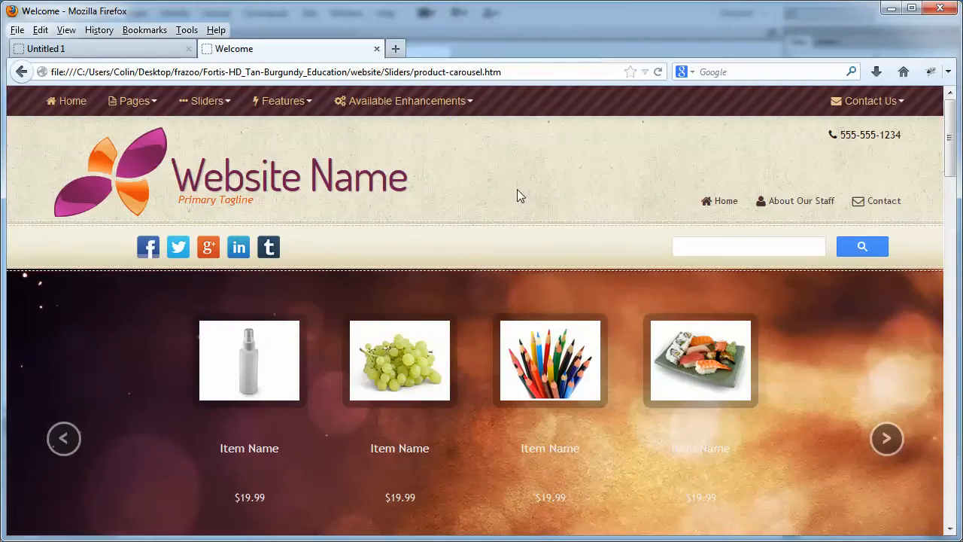
{"action": "mouse_move", "coordinate": [516, 192]}
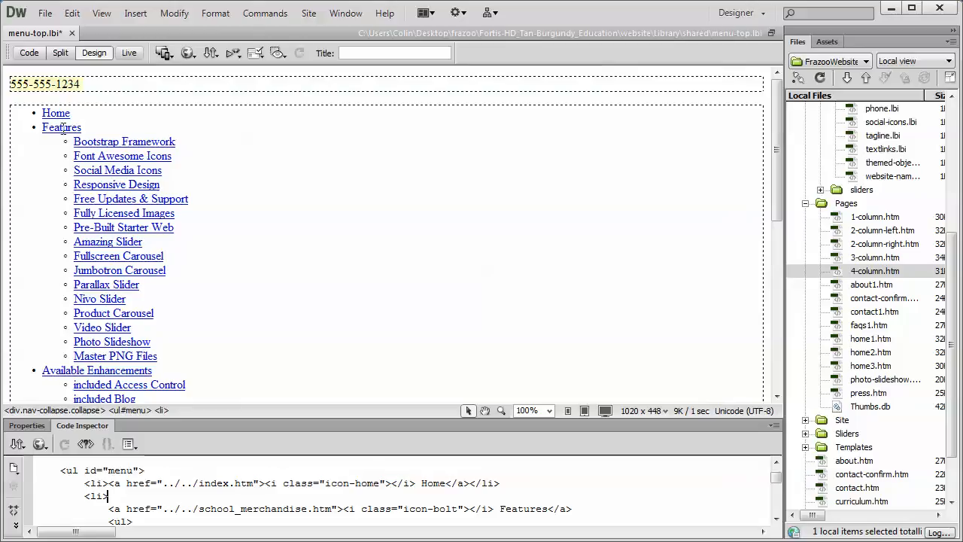
Switch menu-top.lbi to Code view and inspect the ul id="menu" list markup.
{"action": "left_click", "coordinate": [62, 126]}
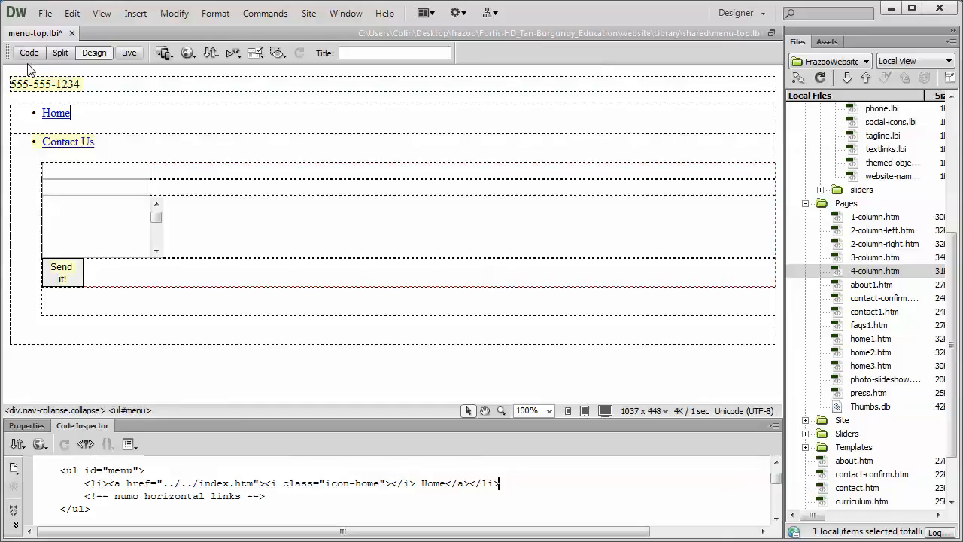
{"action": "left_click", "coordinate": [28, 52]}
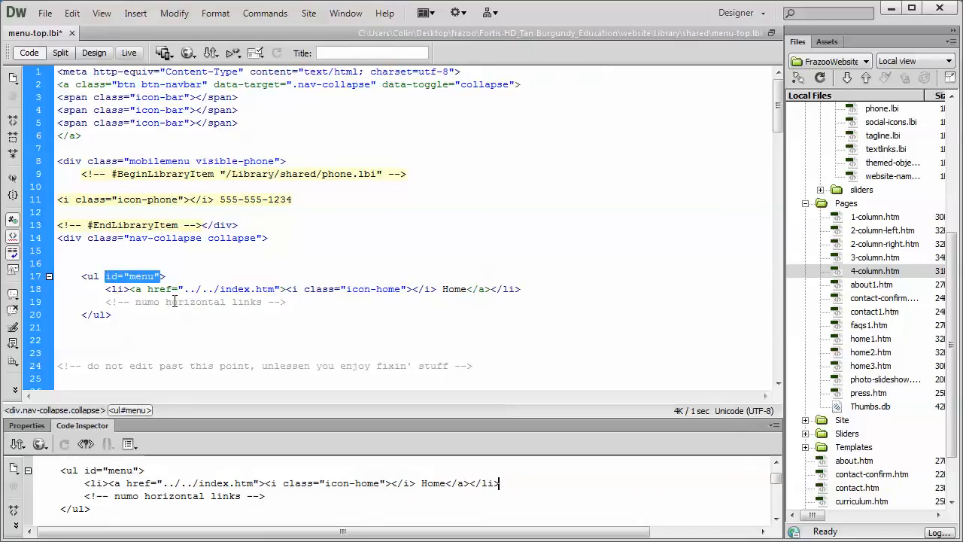
{"action": "left_click", "coordinate": [94, 53]}
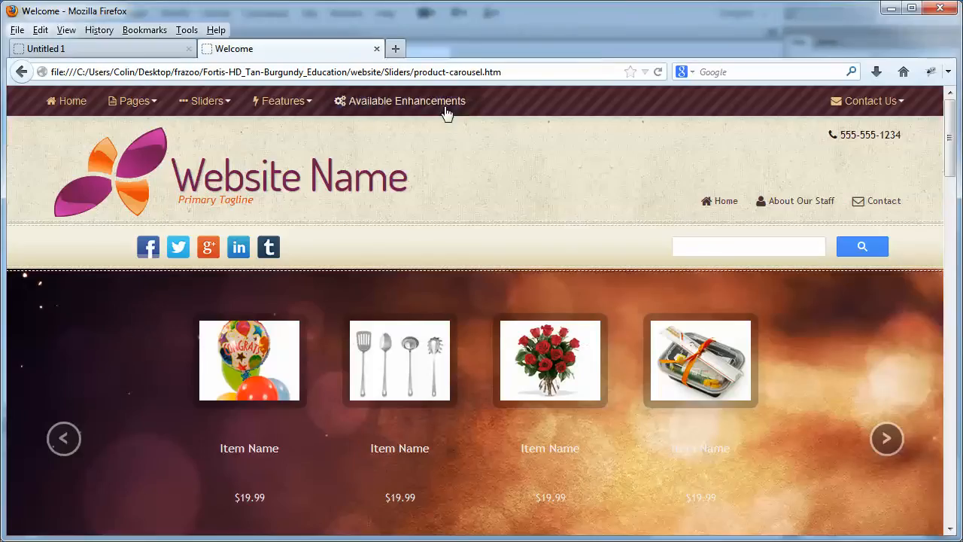
Check the existing Available Enhancements menu on the product carousel page navbar.
{"action": "left_click", "coordinate": [283, 101]}
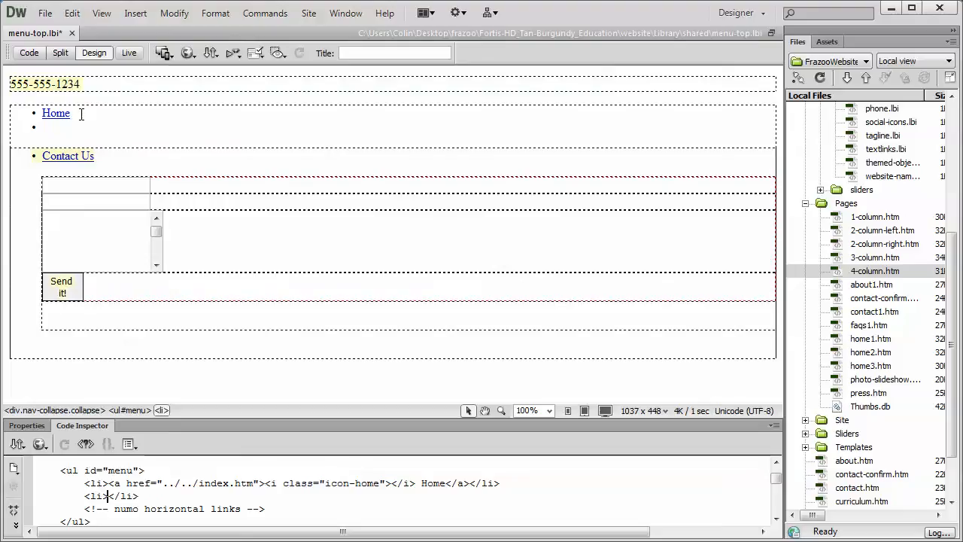
Type New Button 1, New Button 2 and New Button 3 as list items below Home, then select New Button 1.
{"action": "type", "text": "New"}
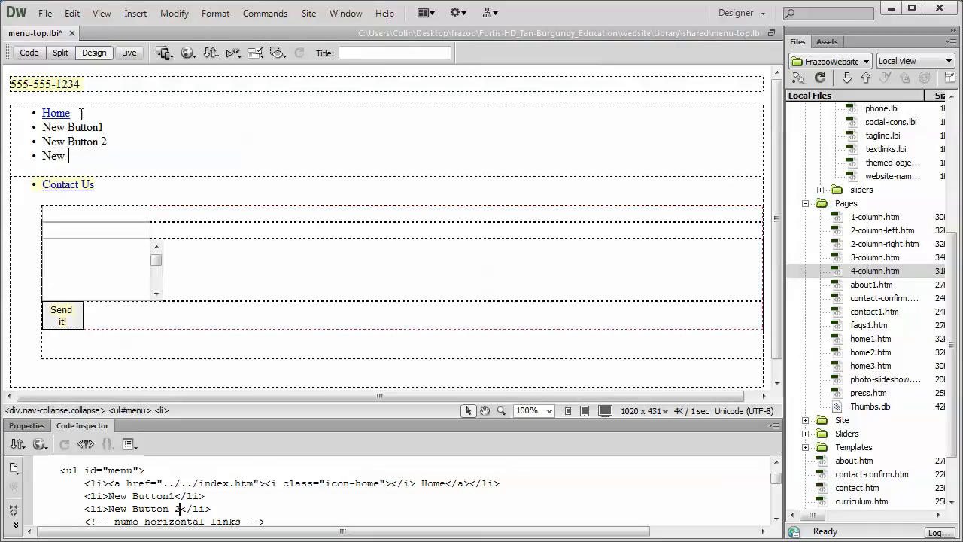
{"action": "type", "text": "Button 3"}
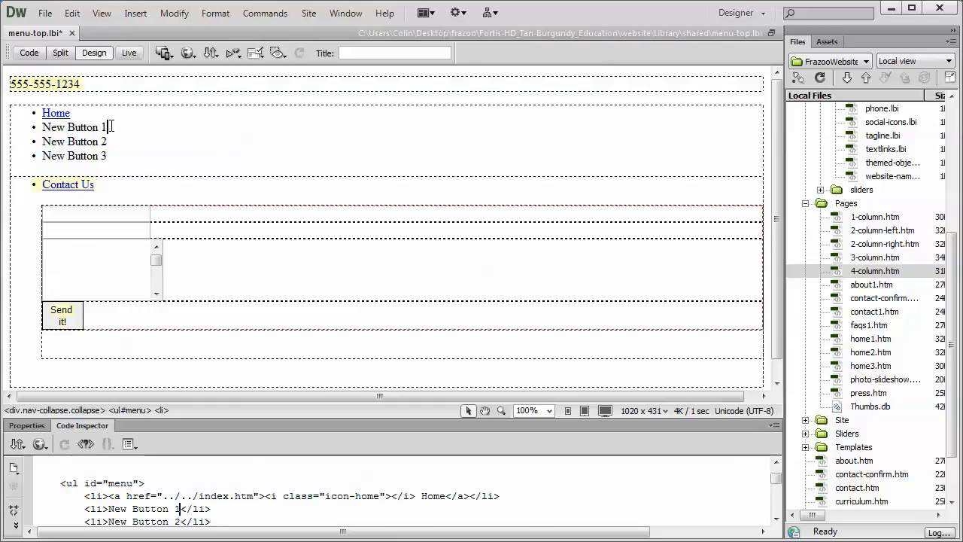
{"action": "double_click", "coordinate": [74, 126]}
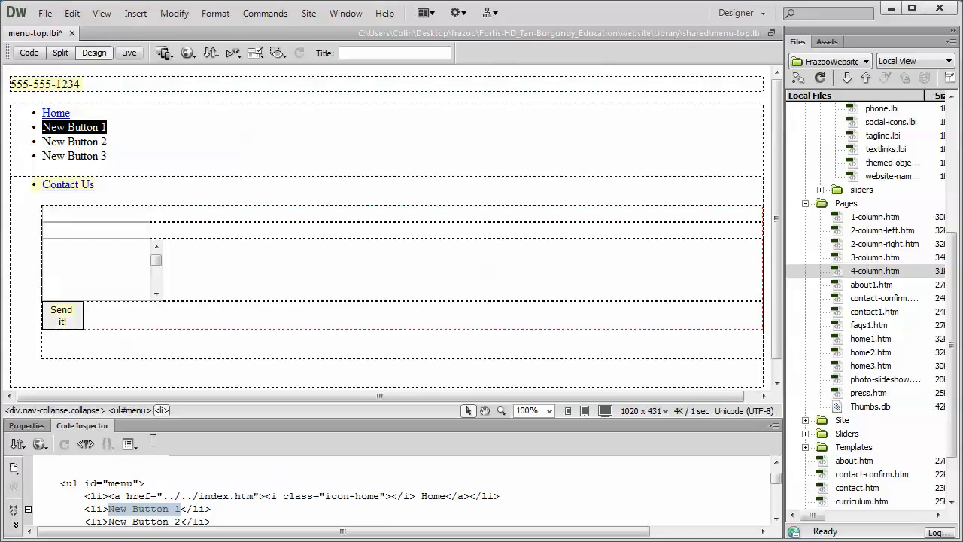
Show the Properties panel and give New Button 1 a # placeholder link.
{"action": "left_click", "coordinate": [346, 12]}
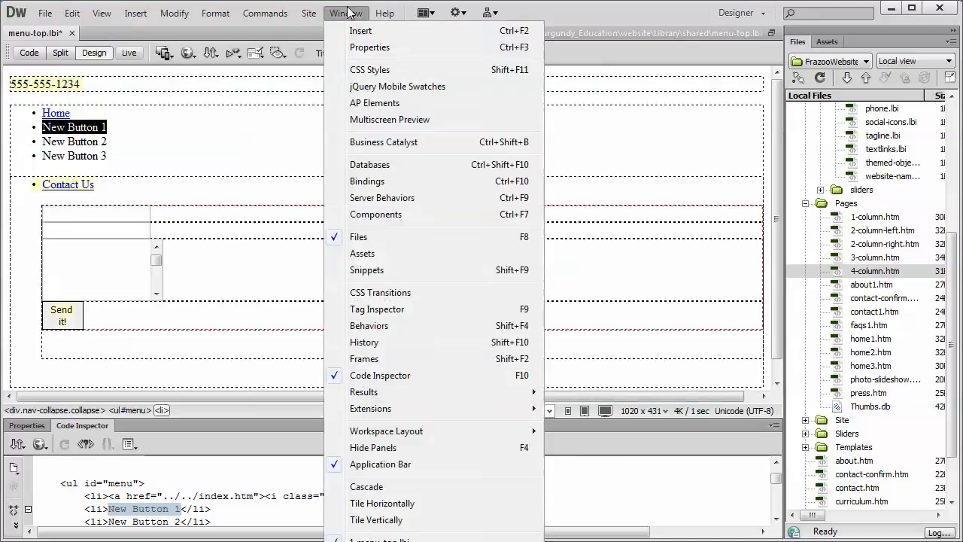
{"action": "left_click", "coordinate": [346, 12]}
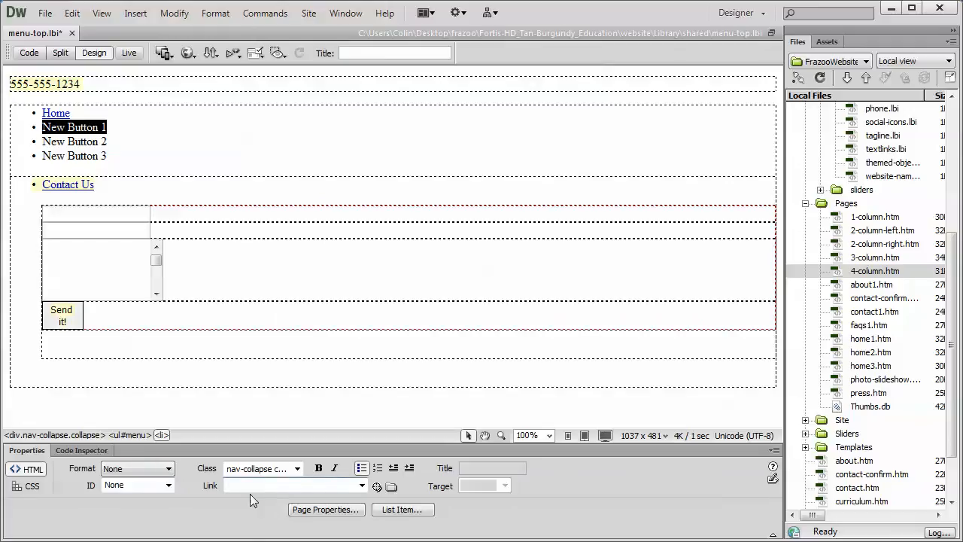
{"action": "type", "text": "#"}
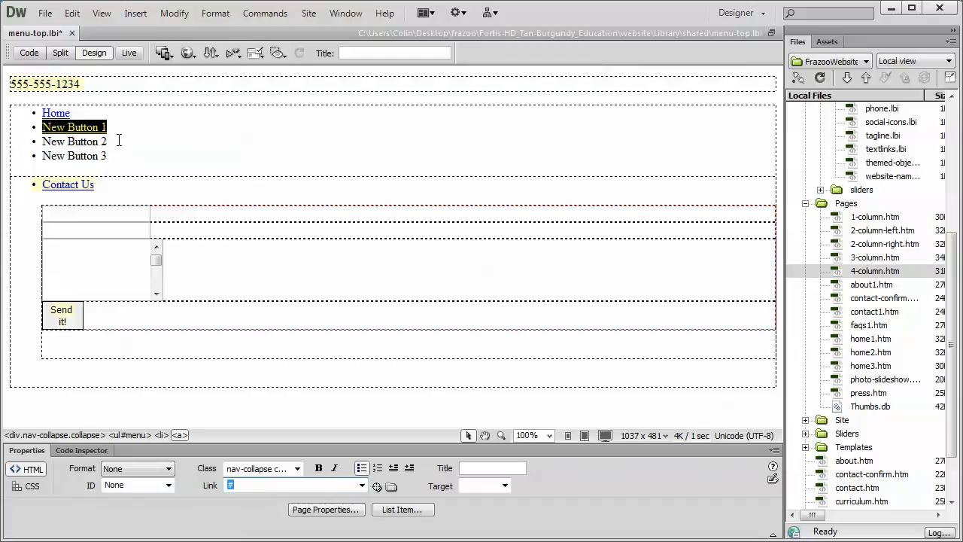
Give New Button 2 and New Button 3 # placeholder links as well.
{"action": "left_click", "coordinate": [73, 142]}
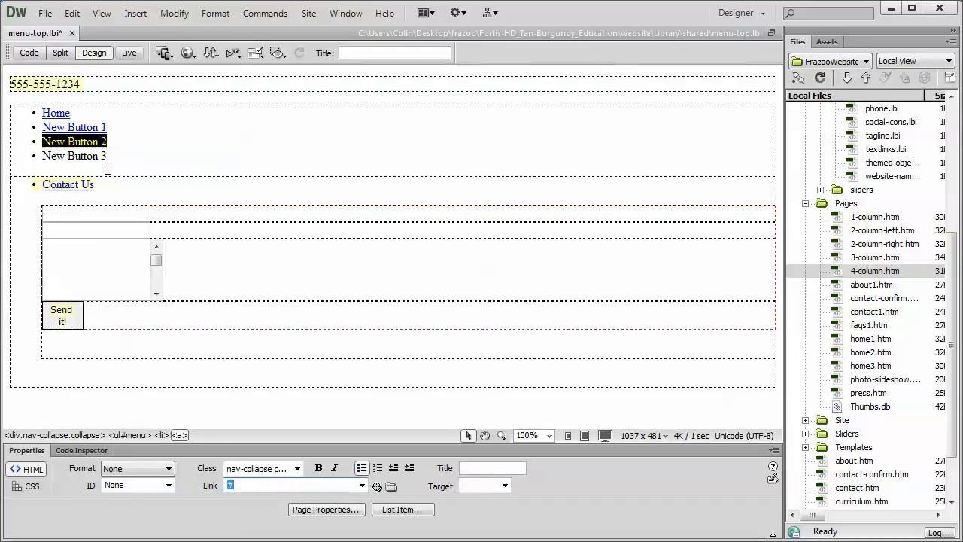
{"action": "left_click", "coordinate": [74, 155]}
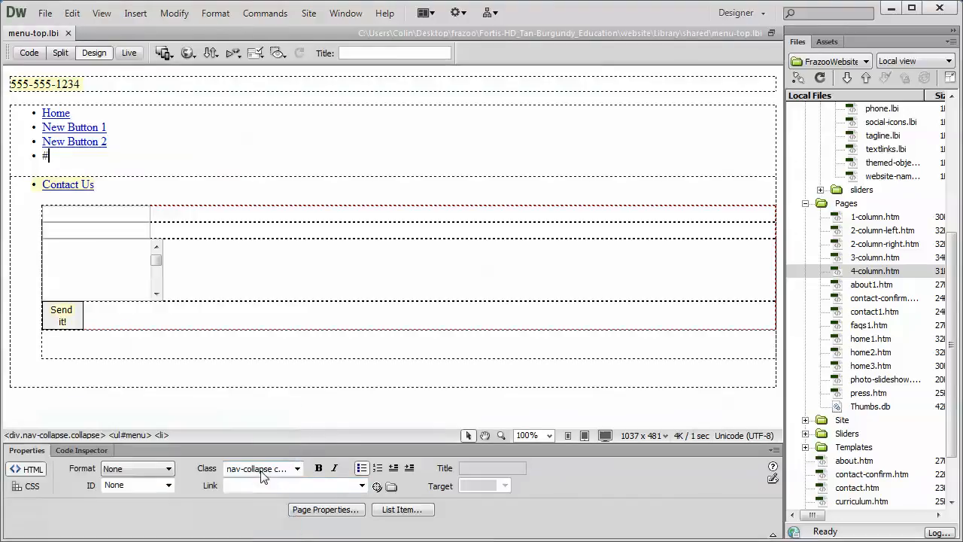
{"action": "type", "text": "New Button 3"}
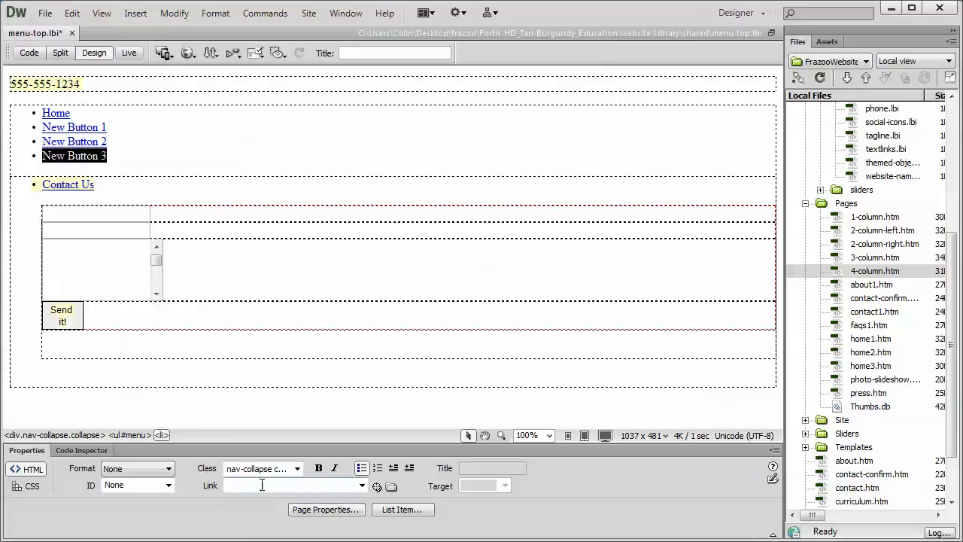
{"action": "type", "text": "#"}
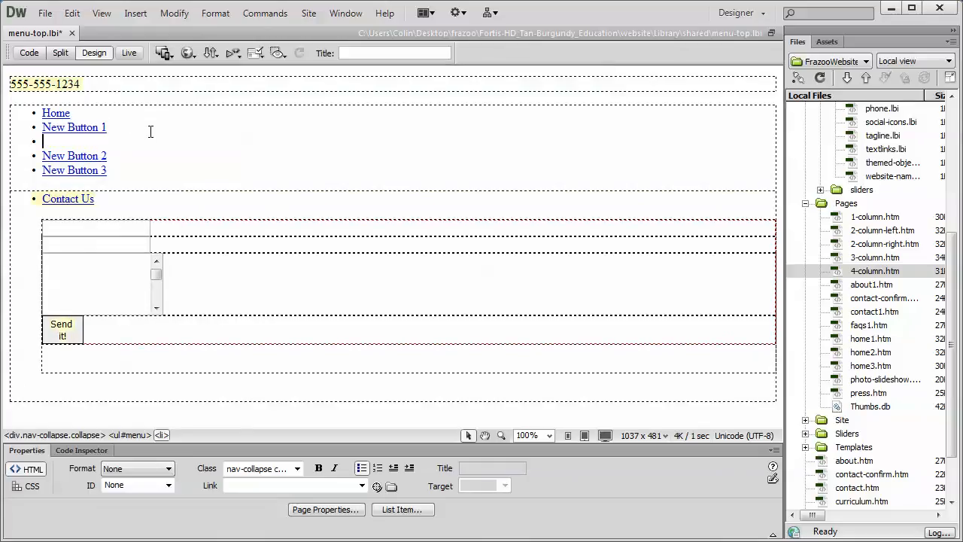
Enter 'sub 1' beneath New Button 1 as the first submenu line.
{"action": "type", "text": "sub 1"}
{"action": "type", "text": "sub 2"}
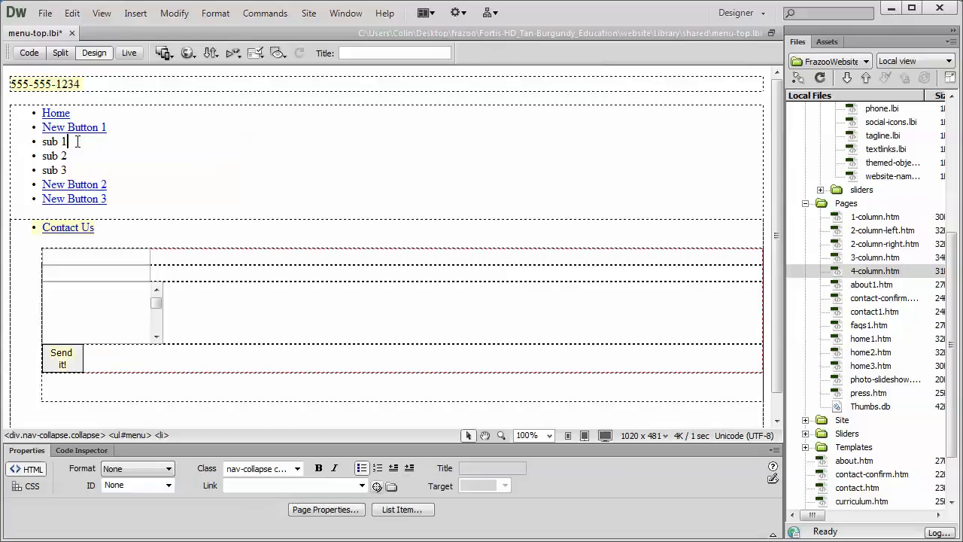
{"action": "left_click", "coordinate": [409, 466]}
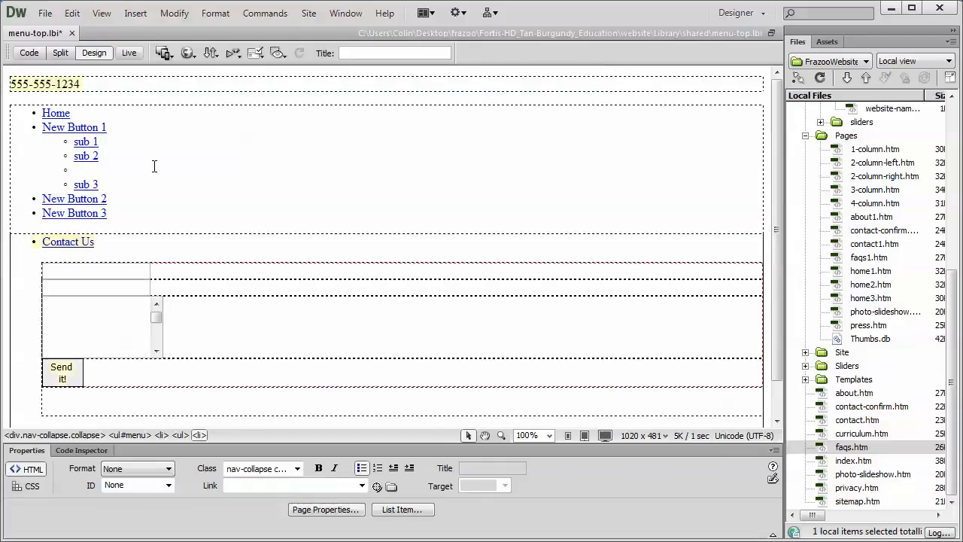
Nest 'sub sub 1' and 'sub sub 2' under sub 2 with # links, then save the library item.
{"action": "type", "text": "sub sub 1"}
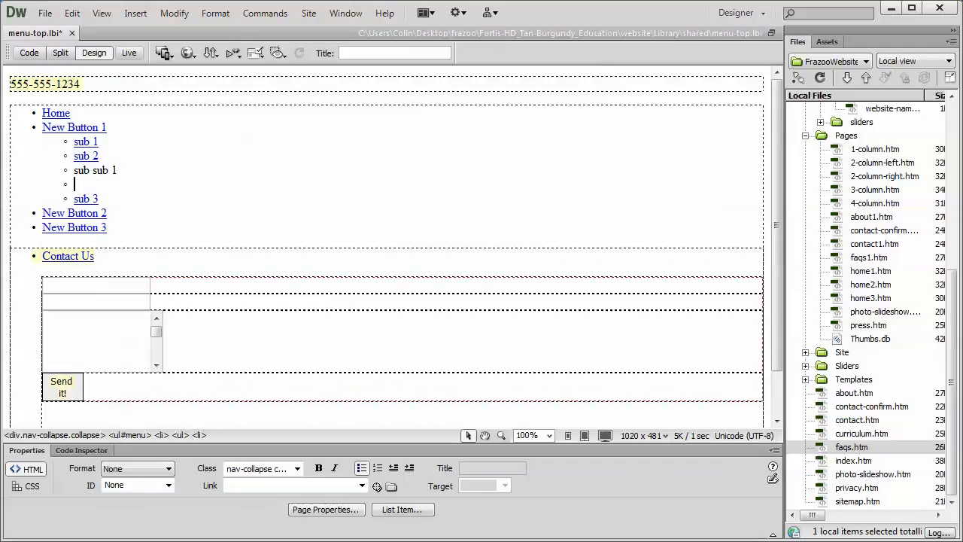
{"action": "type", "text": "sub sub 2"}
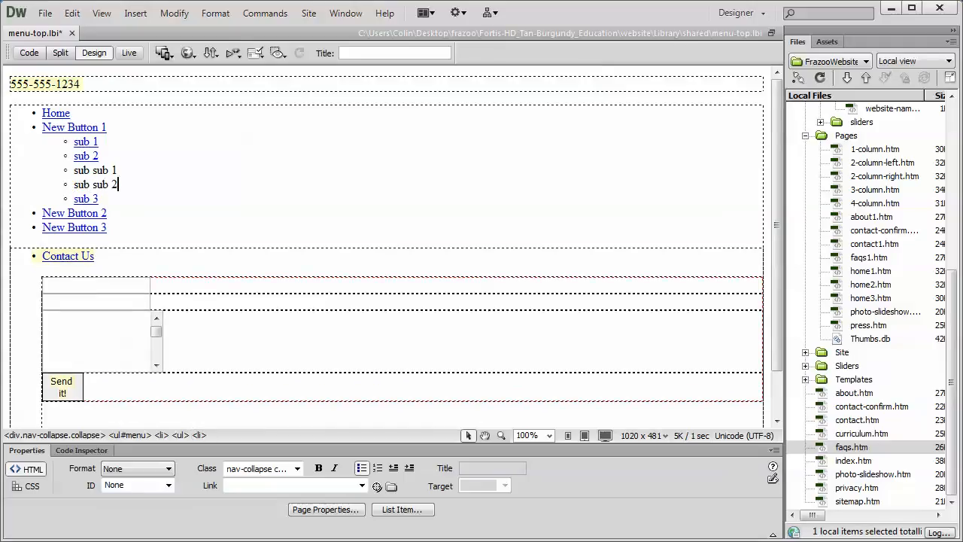
{"action": "double_click", "coordinate": [95, 169]}
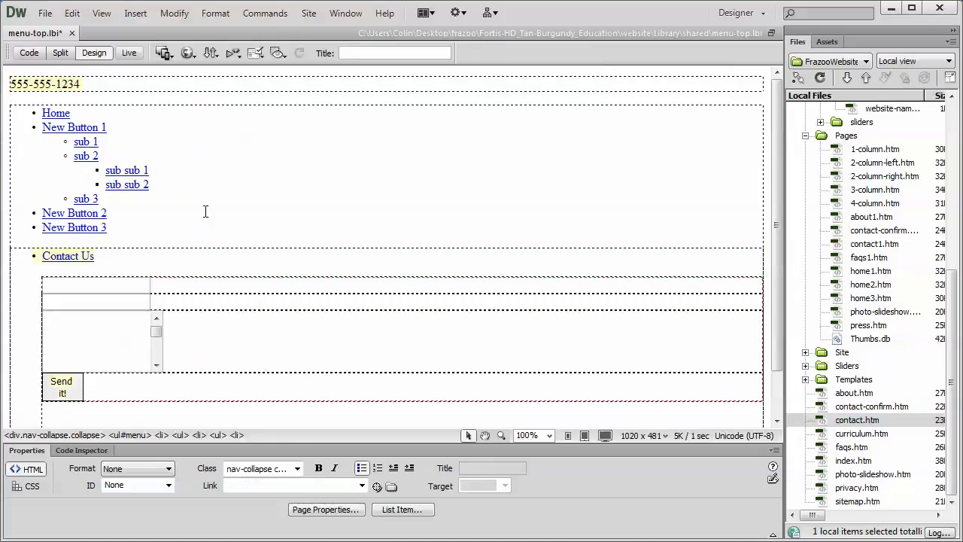
{"action": "left_click", "coordinate": [126, 170]}
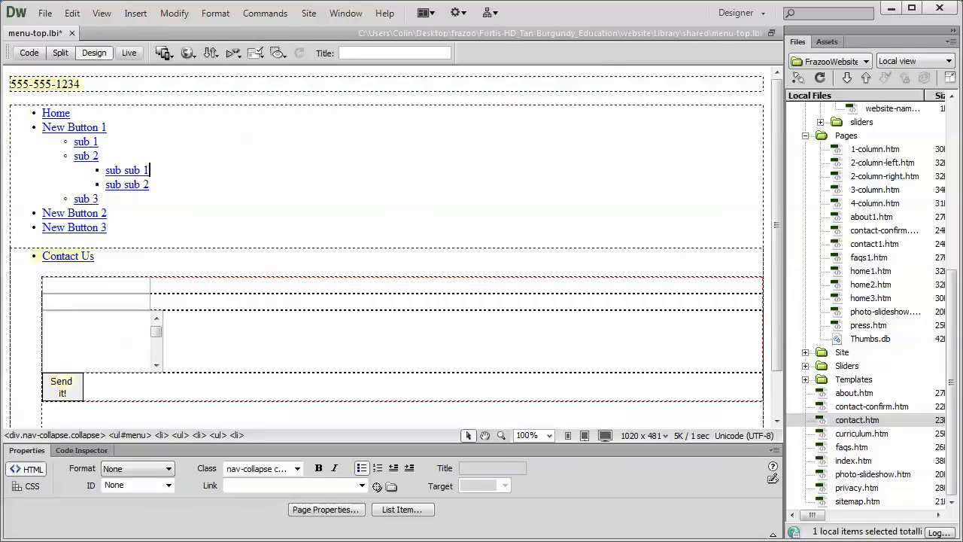
{"action": "left_click", "coordinate": [45, 12]}
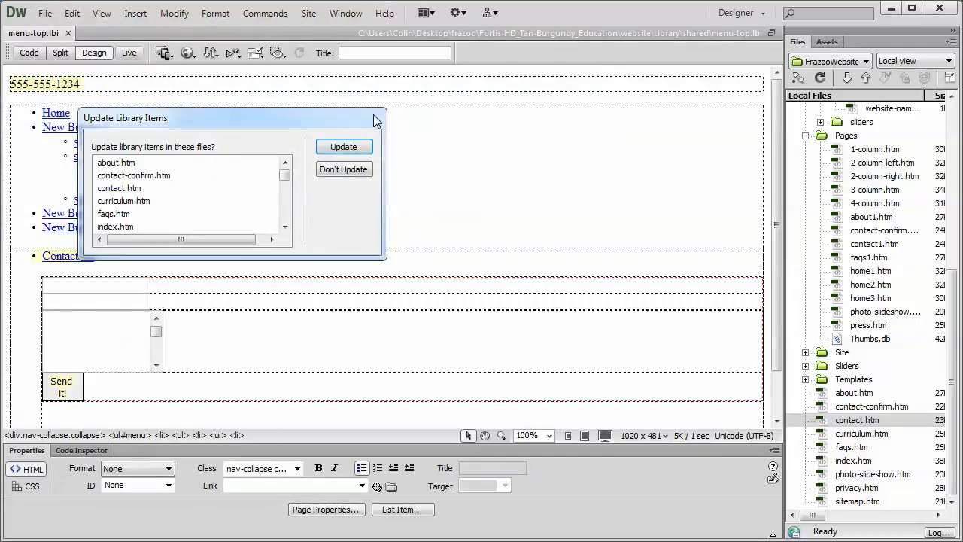
Update all pages that use the menu library item.
{"action": "left_click", "coordinate": [344, 146]}
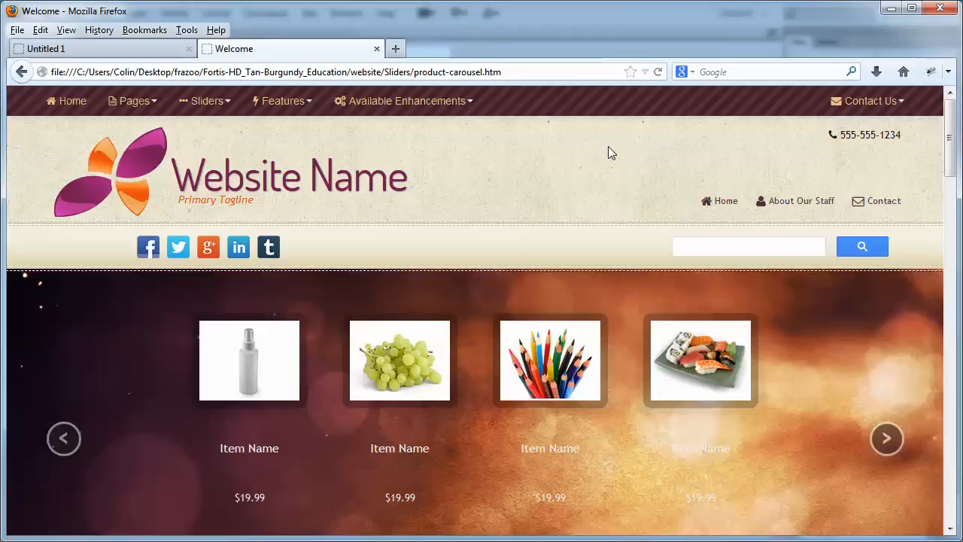
{"action": "left_click", "coordinate": [886, 439]}
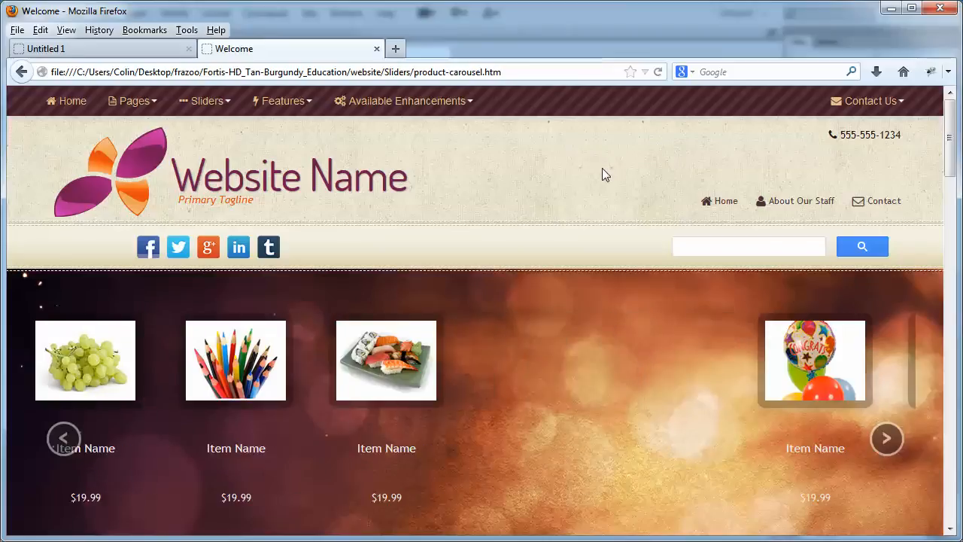
{"action": "left_click", "coordinate": [887, 440]}
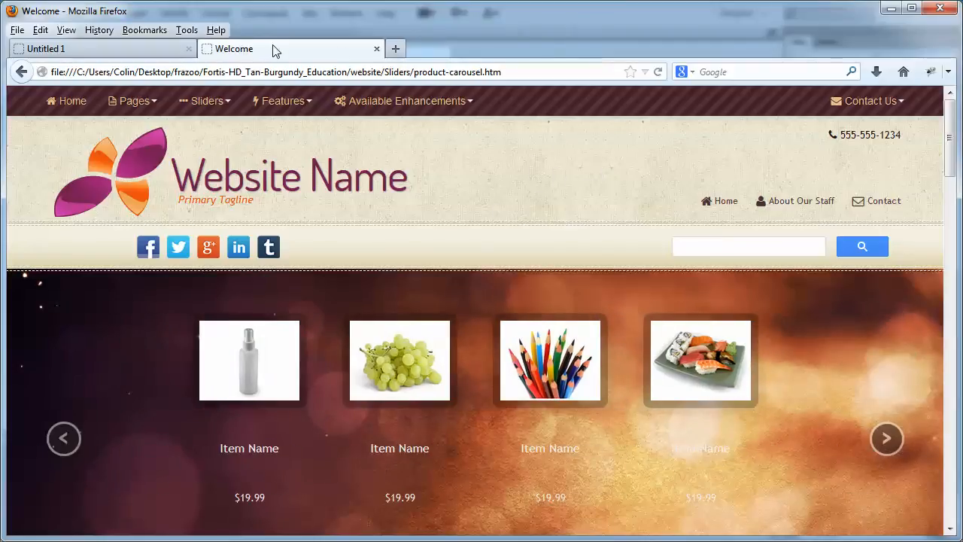
{"action": "mouse_move", "coordinate": [656, 101]}
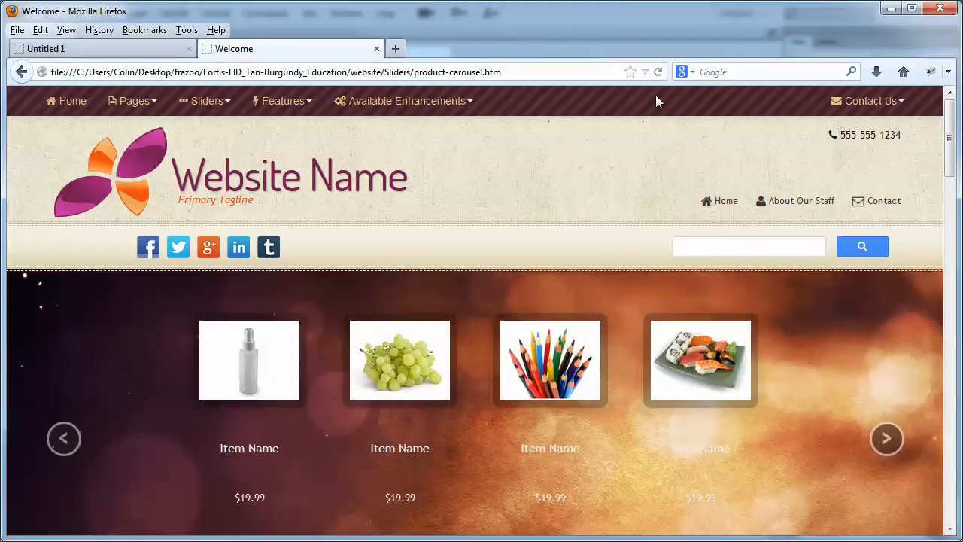
{"action": "mouse_move", "coordinate": [660, 149]}
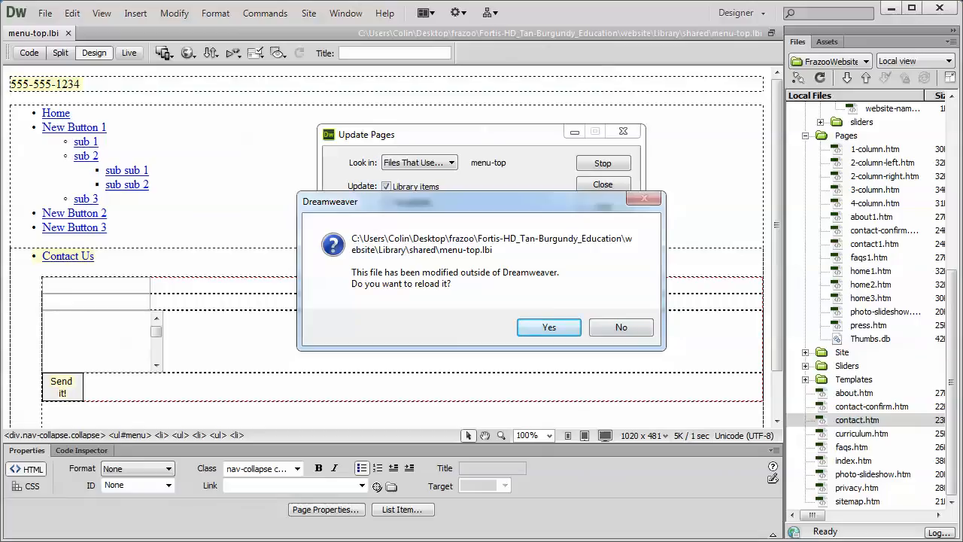
Accept the reload of the externally modified library item and close the Update Pages report.
{"action": "left_click", "coordinate": [548, 327]}
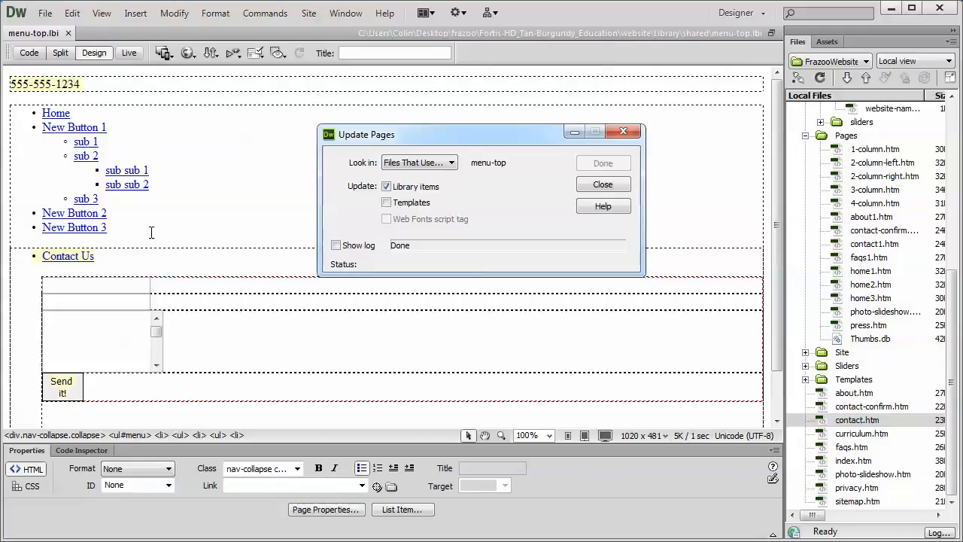
{"action": "left_click", "coordinate": [602, 184]}
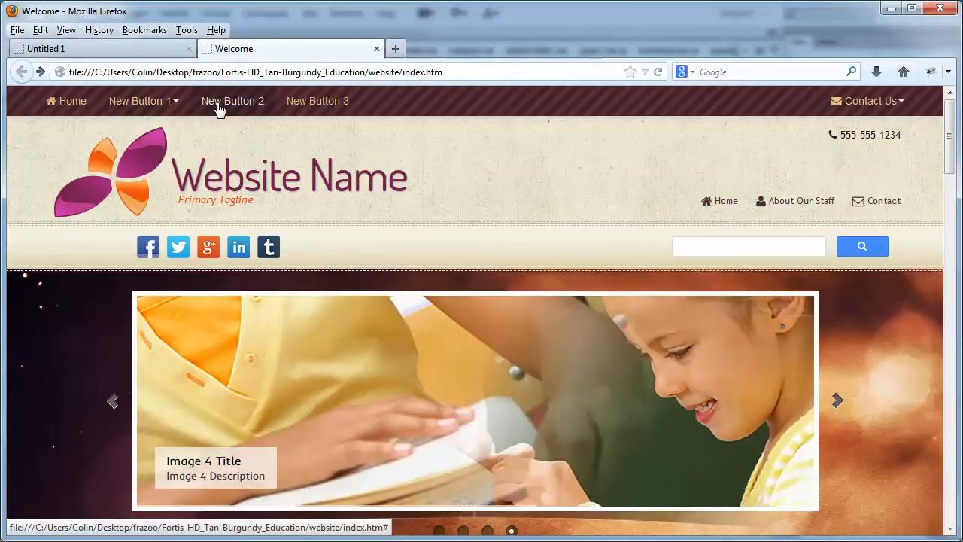
Show New Button 1's dropdown on index.htm listing sub 1, sub 2 and sub 3.
{"action": "left_click", "coordinate": [139, 101]}
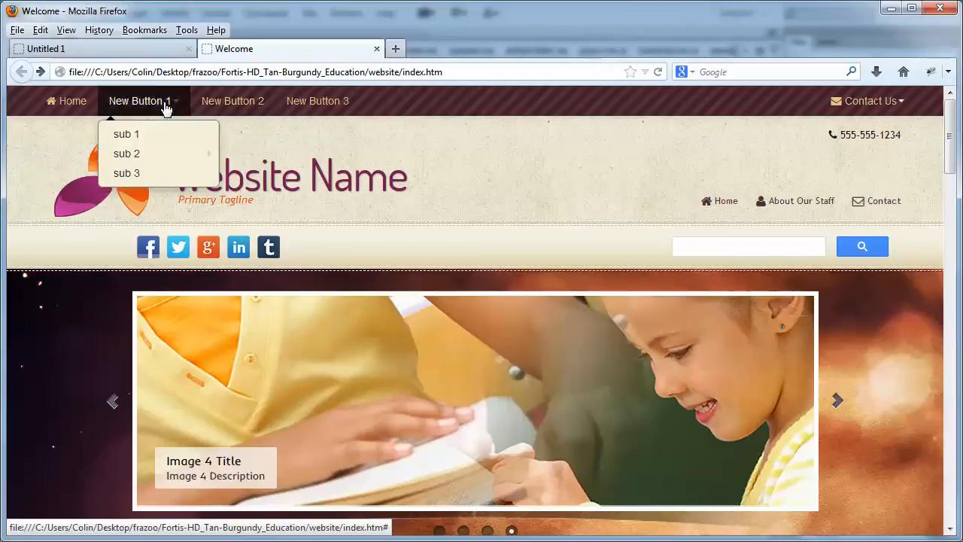
{"action": "mouse_move", "coordinate": [126, 153]}
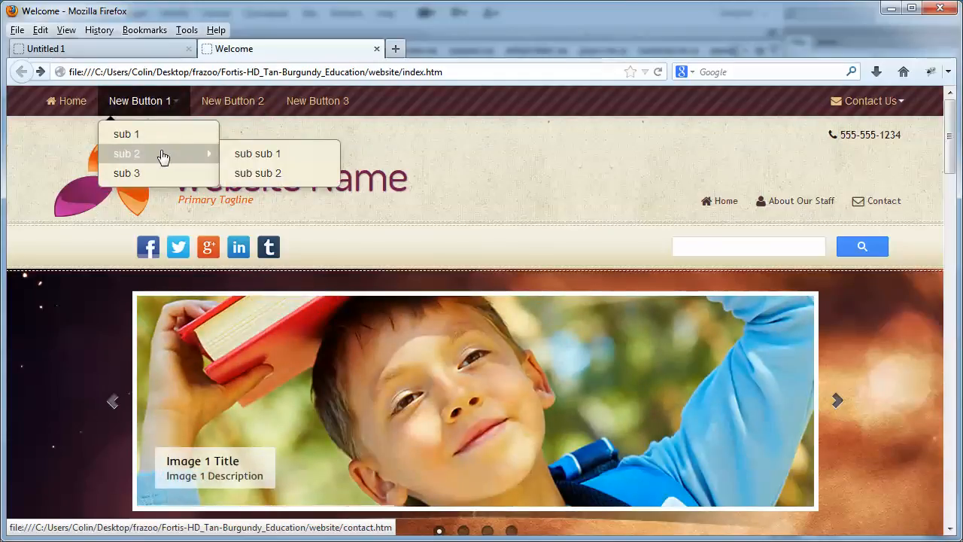